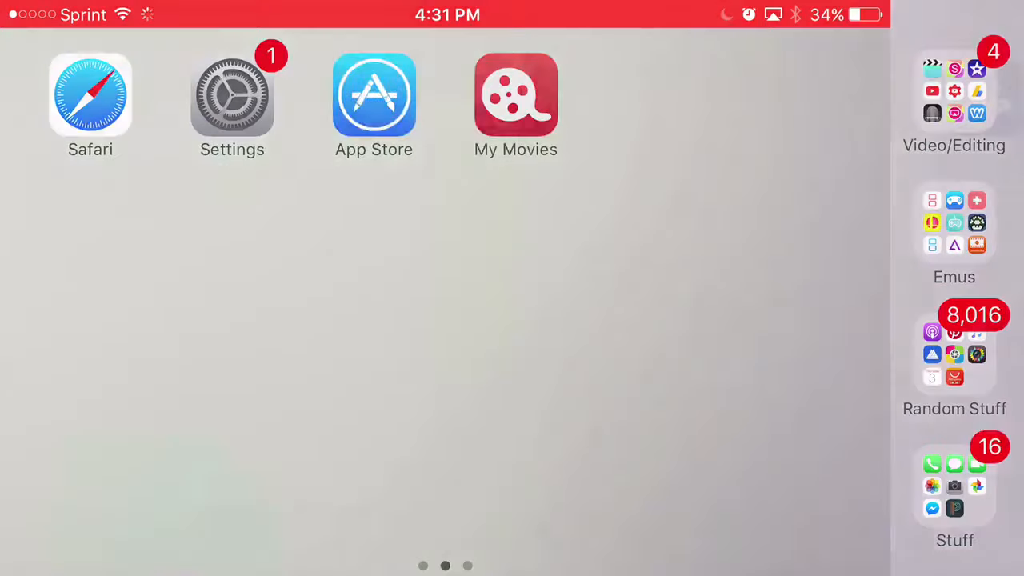
- Open the Video/Editing folder to reveal Videos, iMovie, YouTube++, AirShou and the other editing apps
{"action": "left_click", "coordinate": [515, 96]}
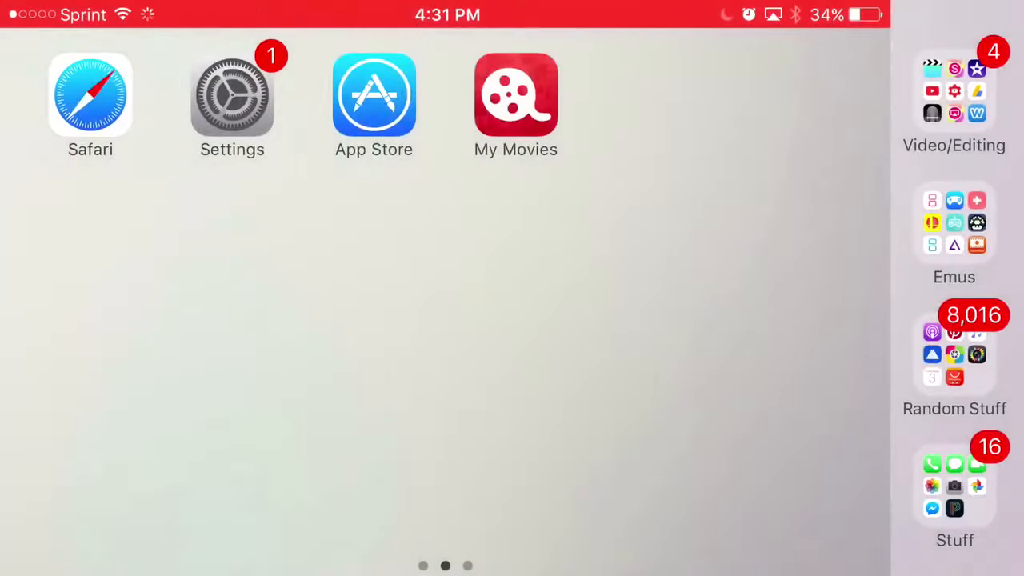
{"action": "left_click", "coordinate": [954, 89]}
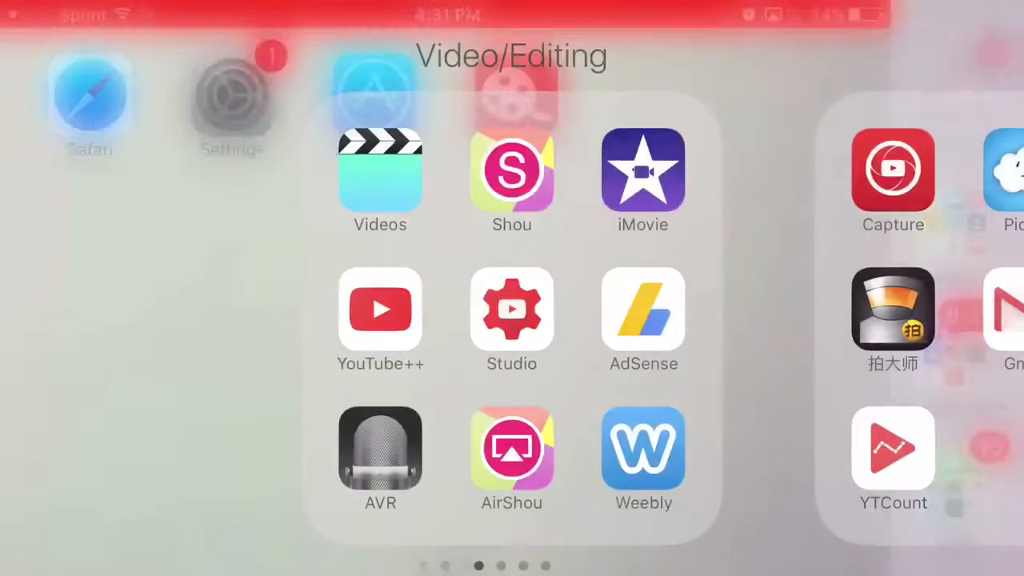